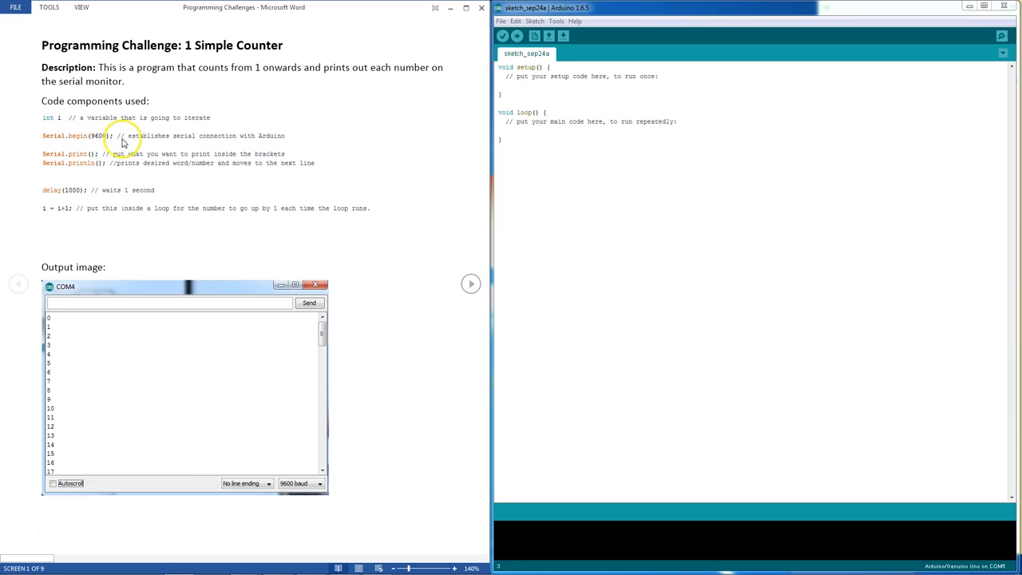
pyautogui.moveTo(74, 141)
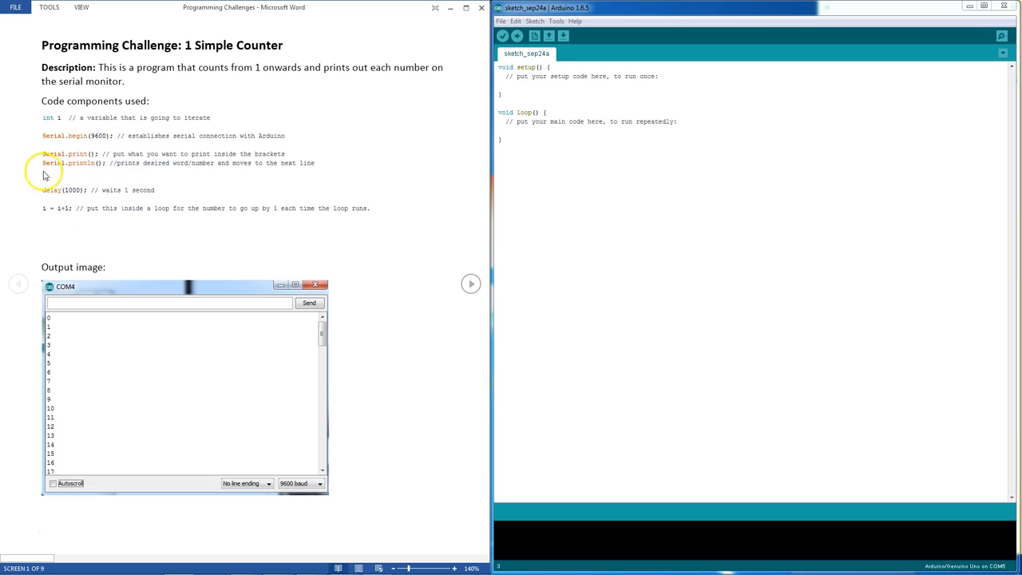
pyautogui.moveTo(312, 198)
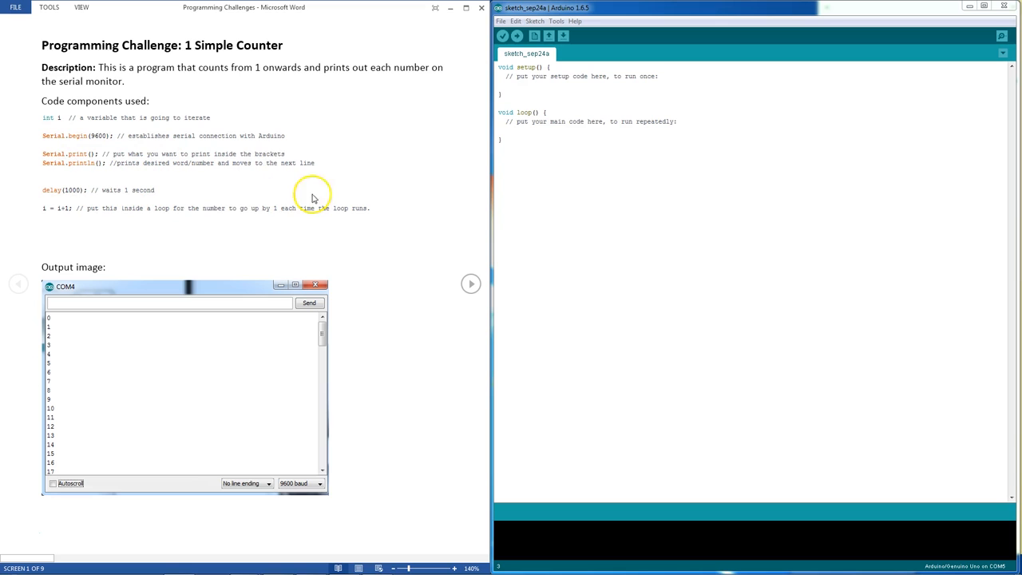
pyautogui.moveTo(265, 169)
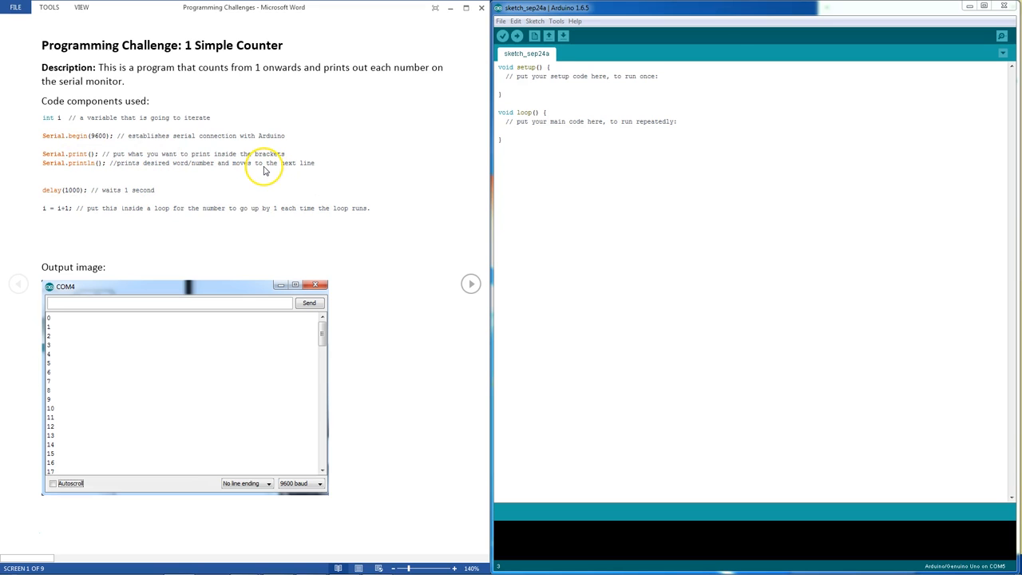
pyautogui.moveTo(247, 189)
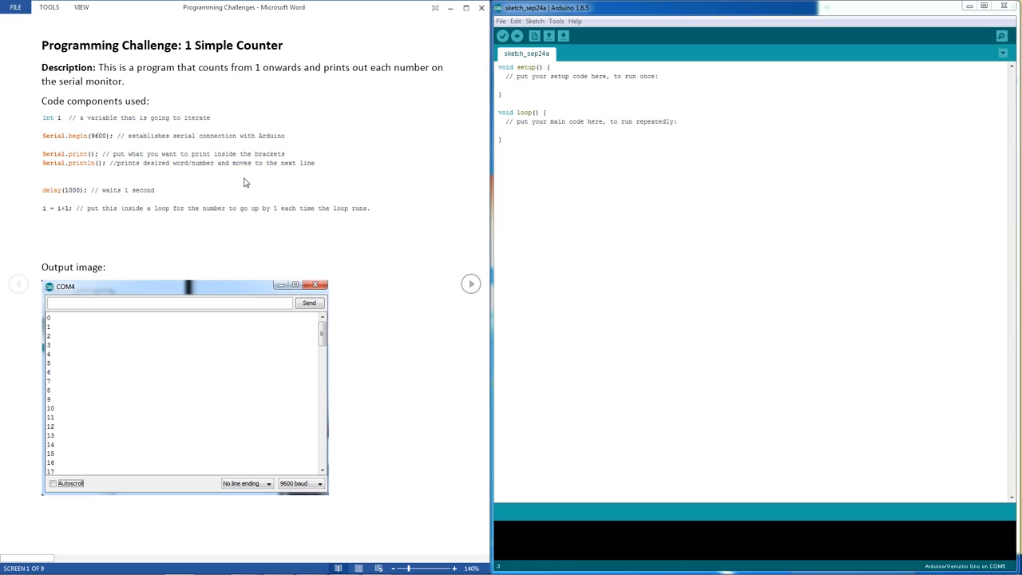
pyautogui.moveTo(178, 190)
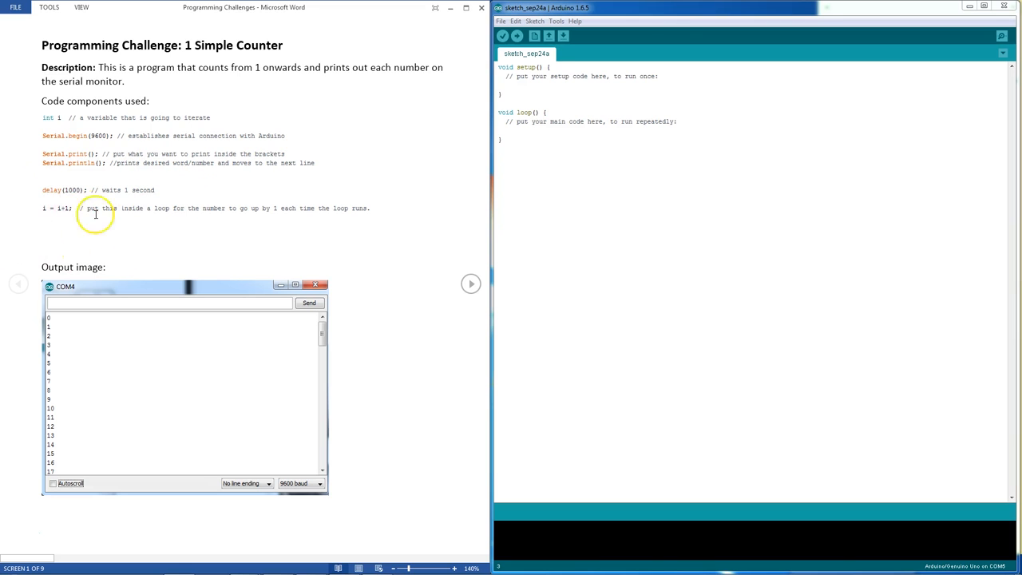
pyautogui.moveTo(70, 250)
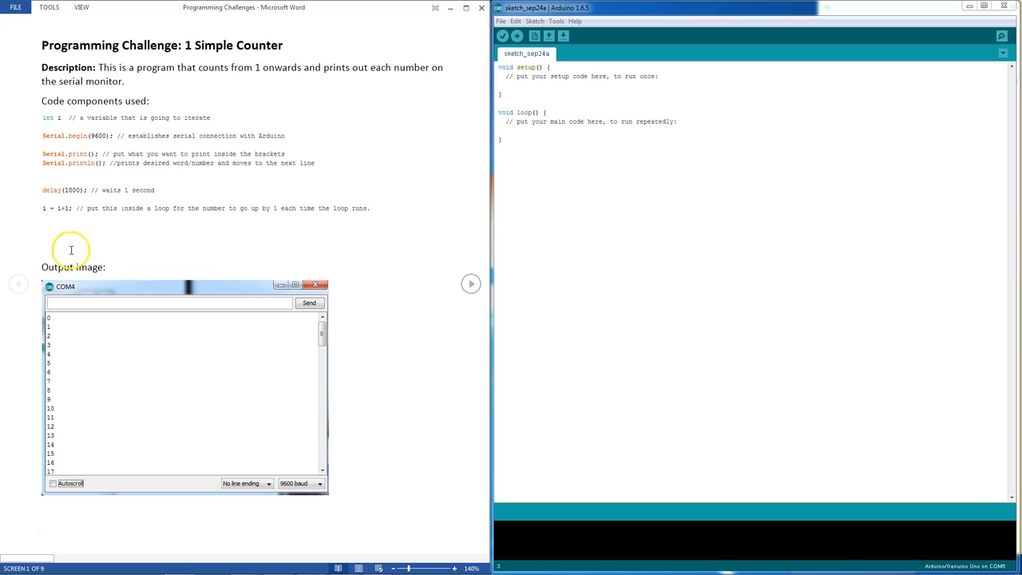
pyautogui.moveTo(79, 243)
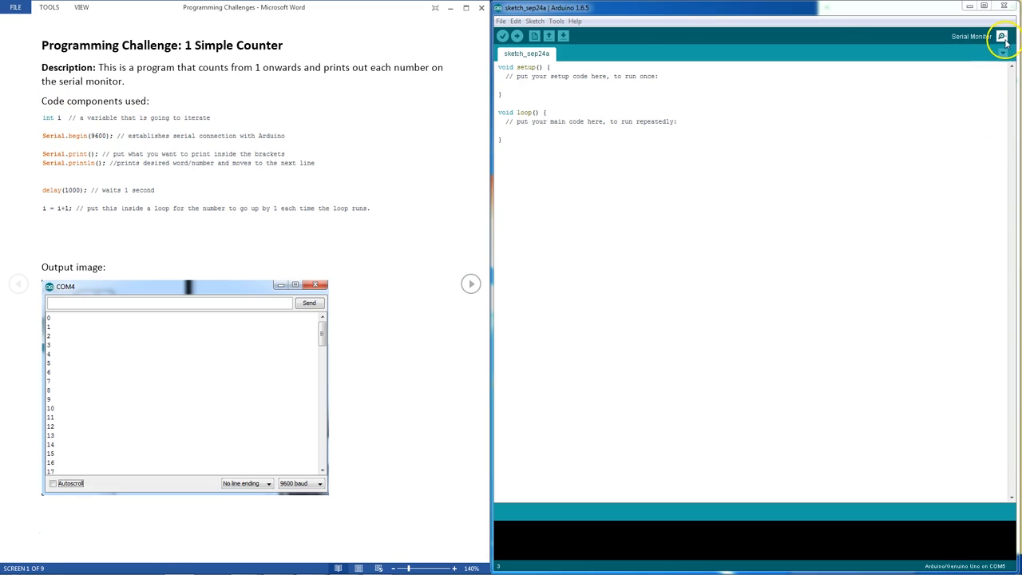
pyautogui.click(1003, 36)
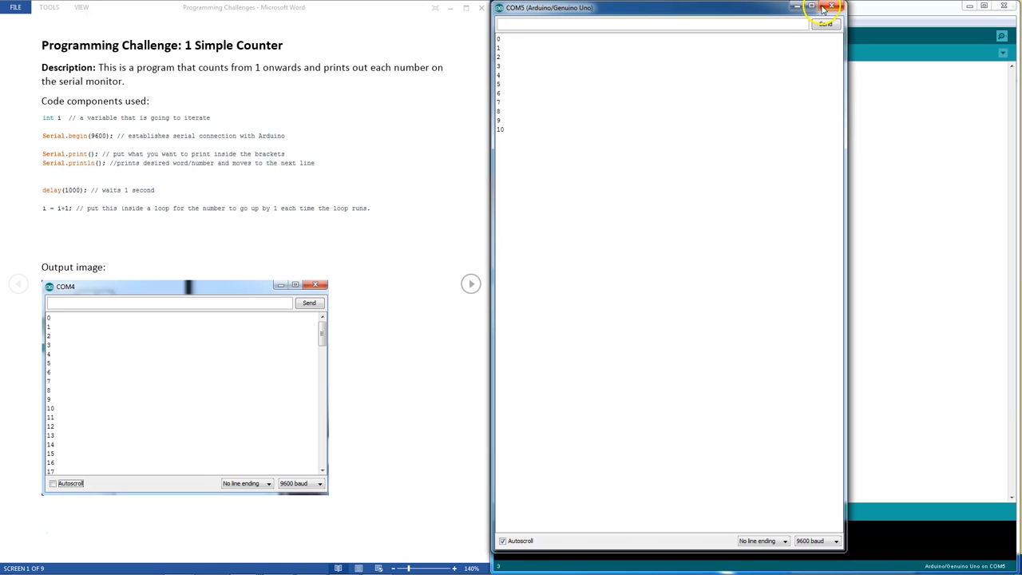
pyautogui.click(834, 6)
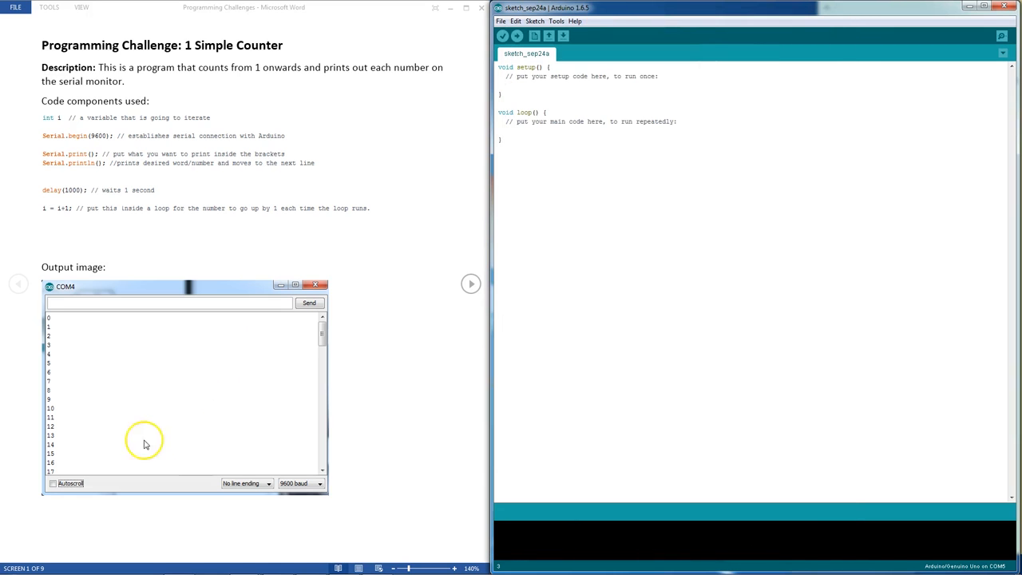
pyautogui.click(469, 285)
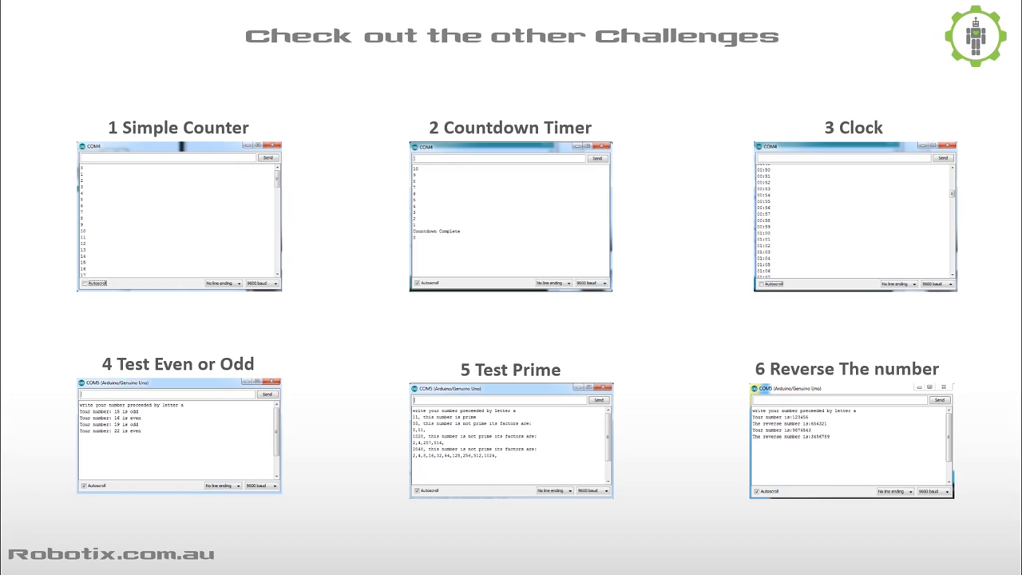